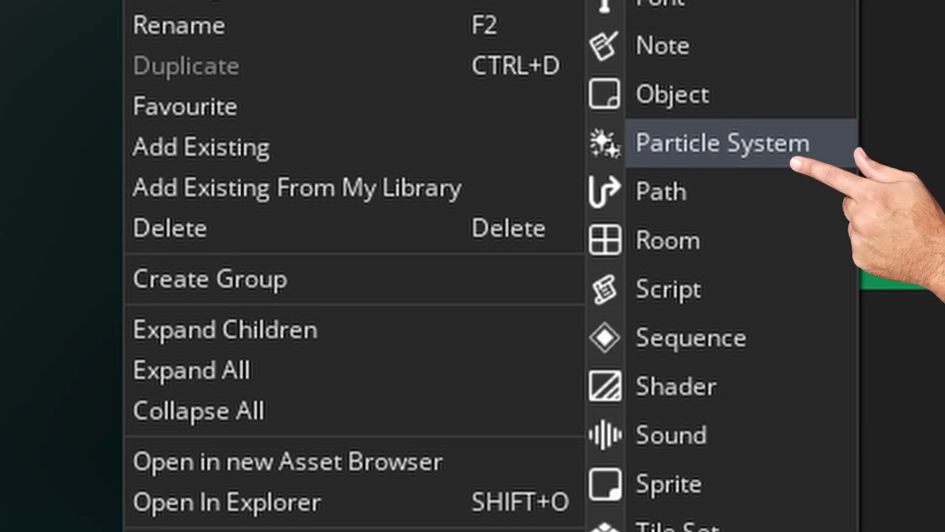
Step: Create a new Particle System asset from the Asset Browser and open it
{"action": "left_click", "coordinate": [722, 141]}
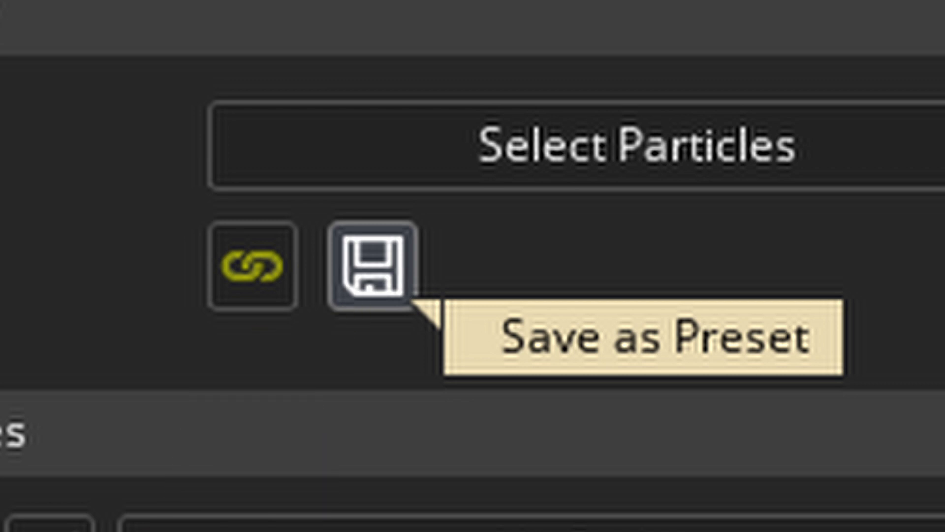
Step: Save the emitter settings as a preset named Emitter
{"action": "left_click", "coordinate": [360, 272]}
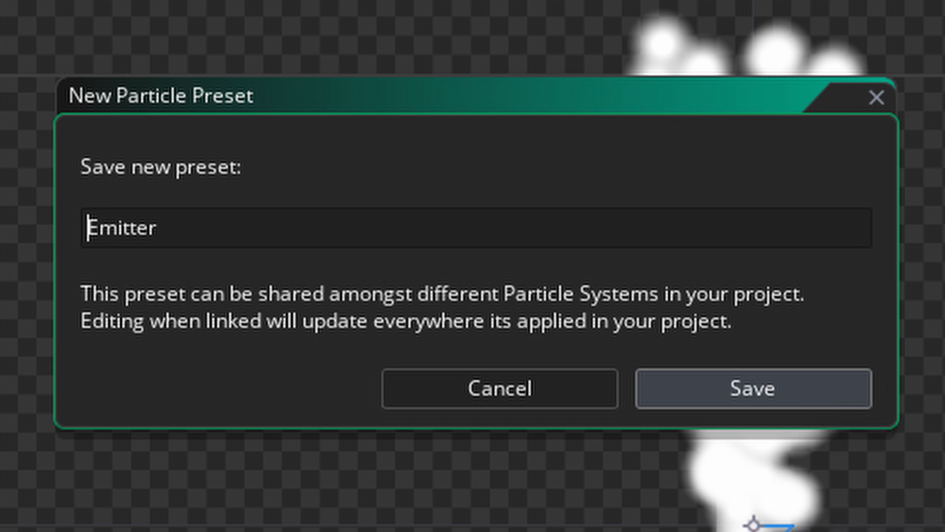
{"action": "left_click", "coordinate": [752, 388]}
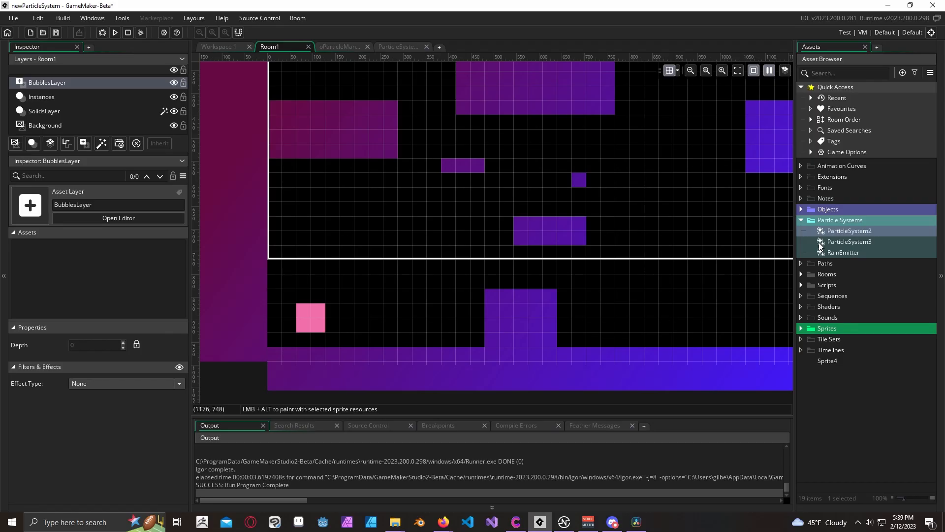
{"action": "left_click", "coordinate": [850, 230]}
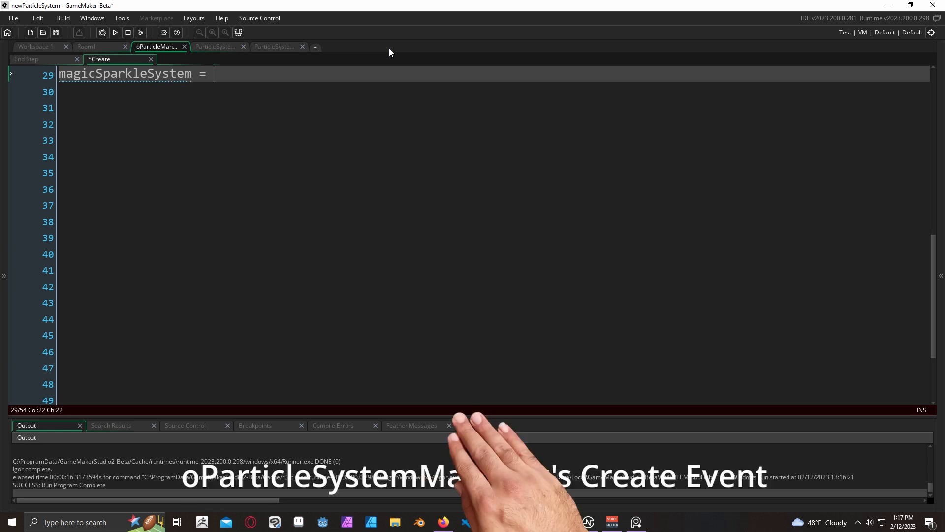
Step: Begin magicSparkleSystem = part_system_create(particles in the Create event
{"action": "type", "text": "part_system_create("}
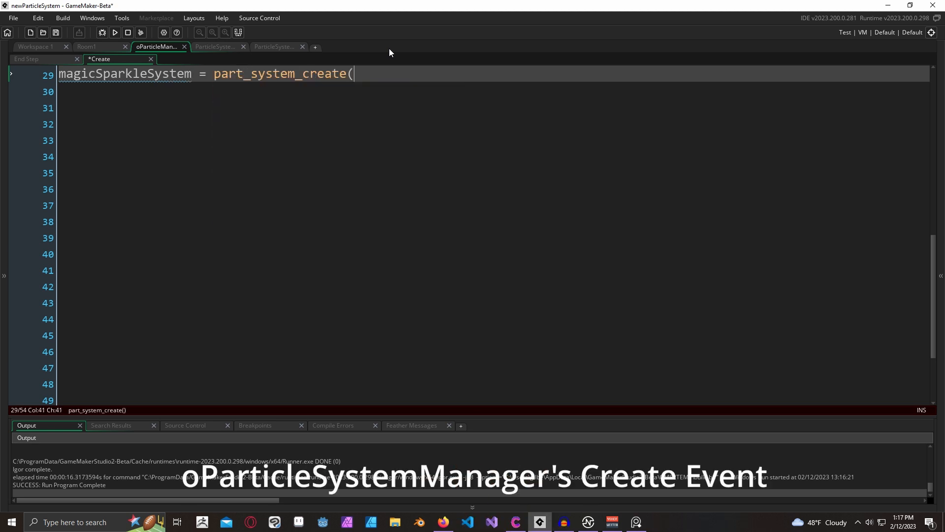
{"action": "type", "text": "particles"}
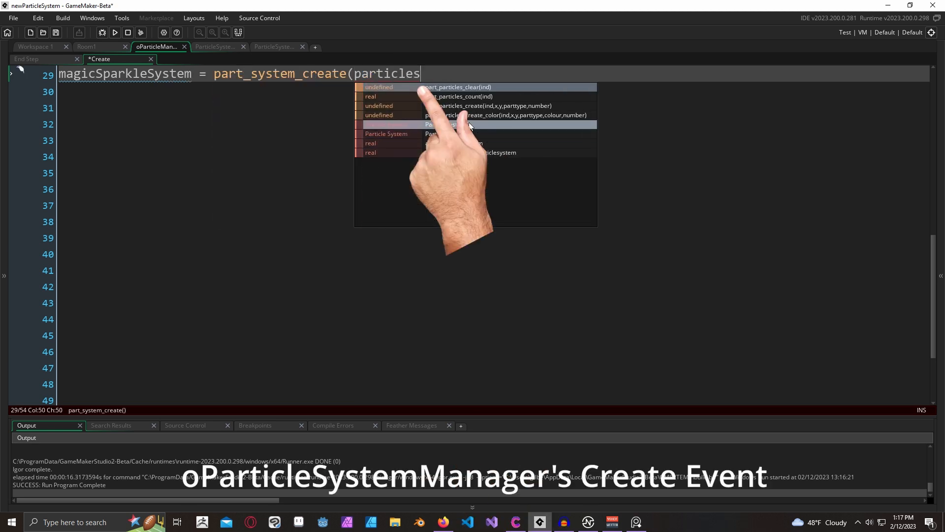